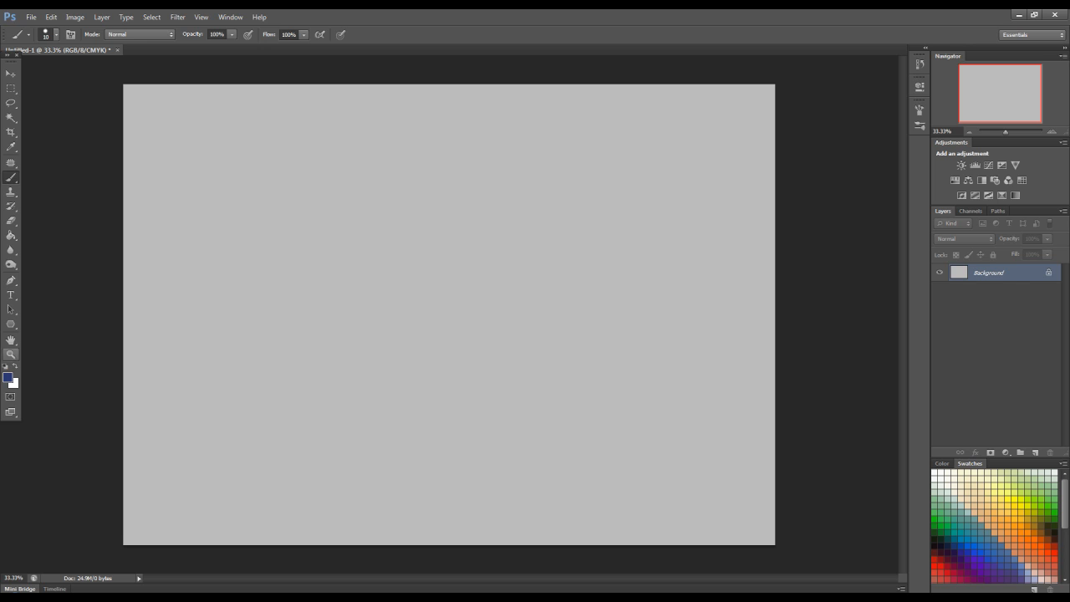
- Set the foreground colour to black and name the new layer Perspective Guidelines
left_click(9, 378)
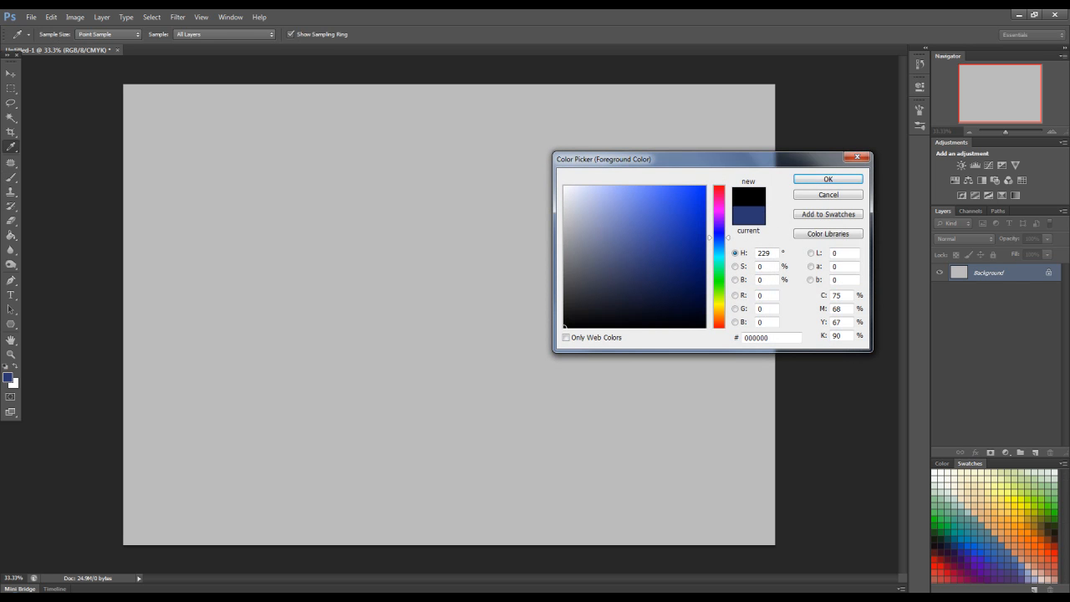
left_click(827, 179)
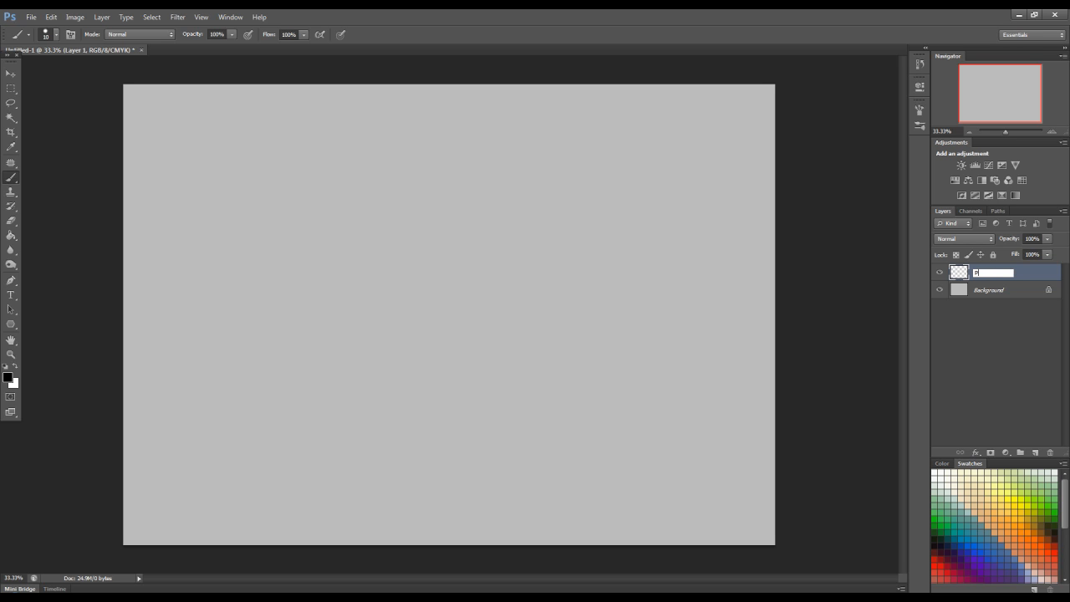
type("Perspective Guidlines")
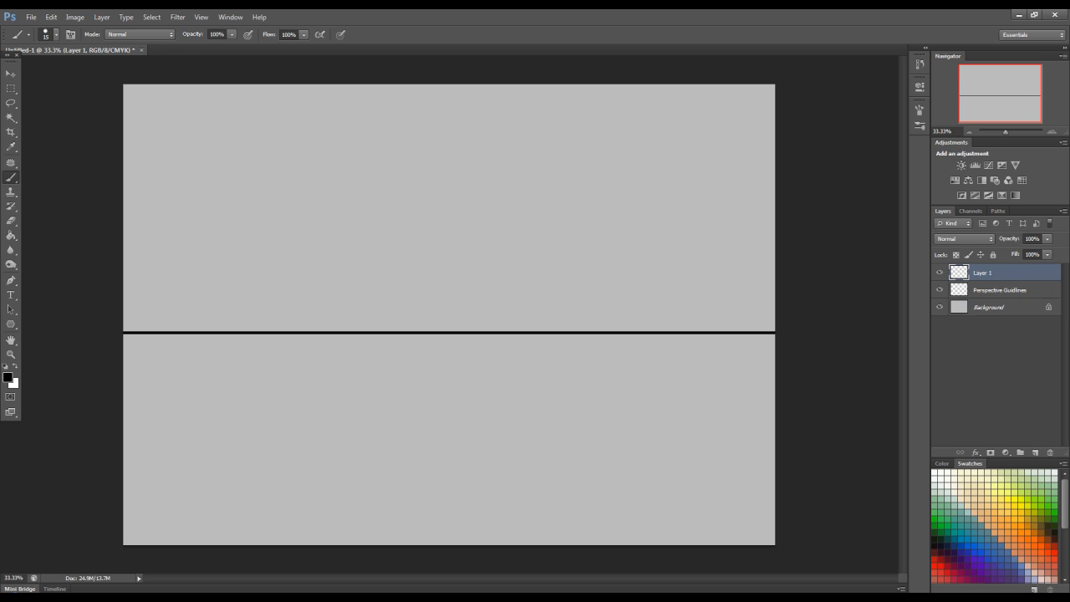
- Delete the empty Layer 1 from the Layers panel
left_click(1035, 451)
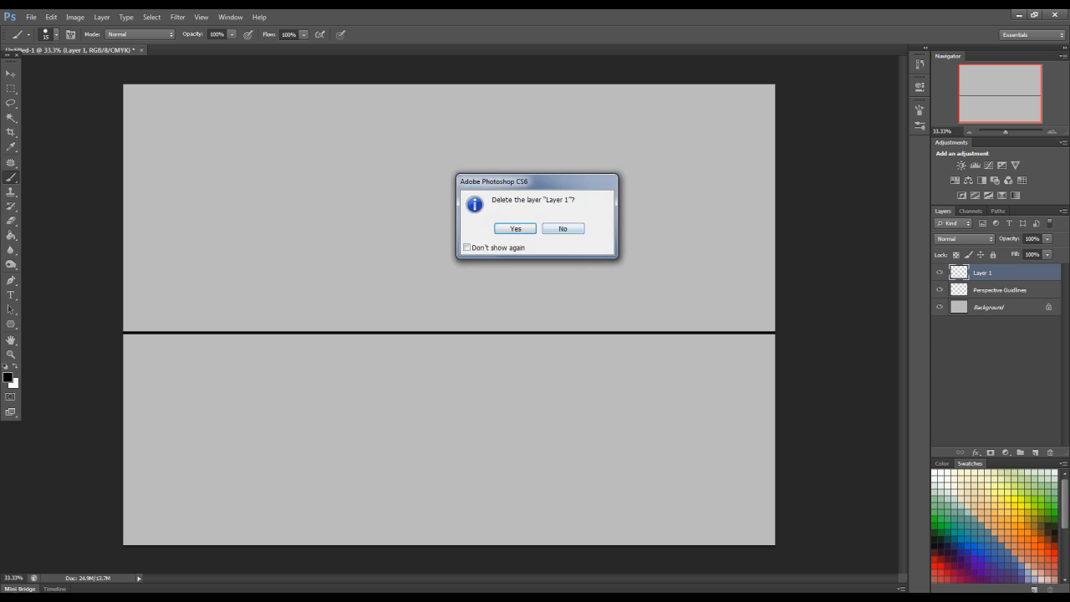
left_click(515, 228)
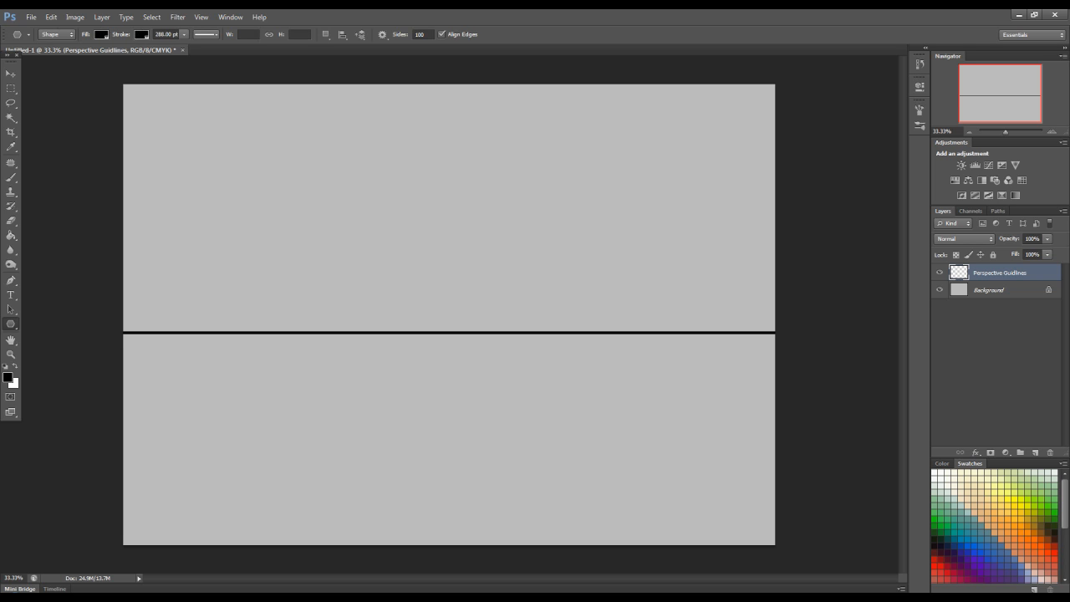
mouse_move(10, 325)
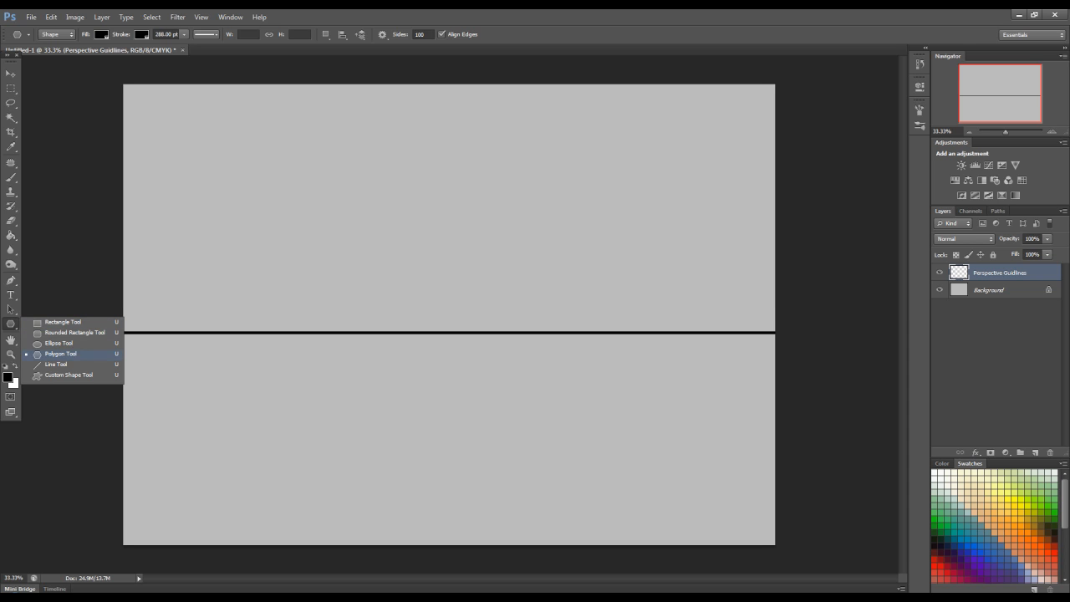
- Configure the Polygon Tool with many sides as a star with a deep Indent Sides By value
left_click(60, 354)
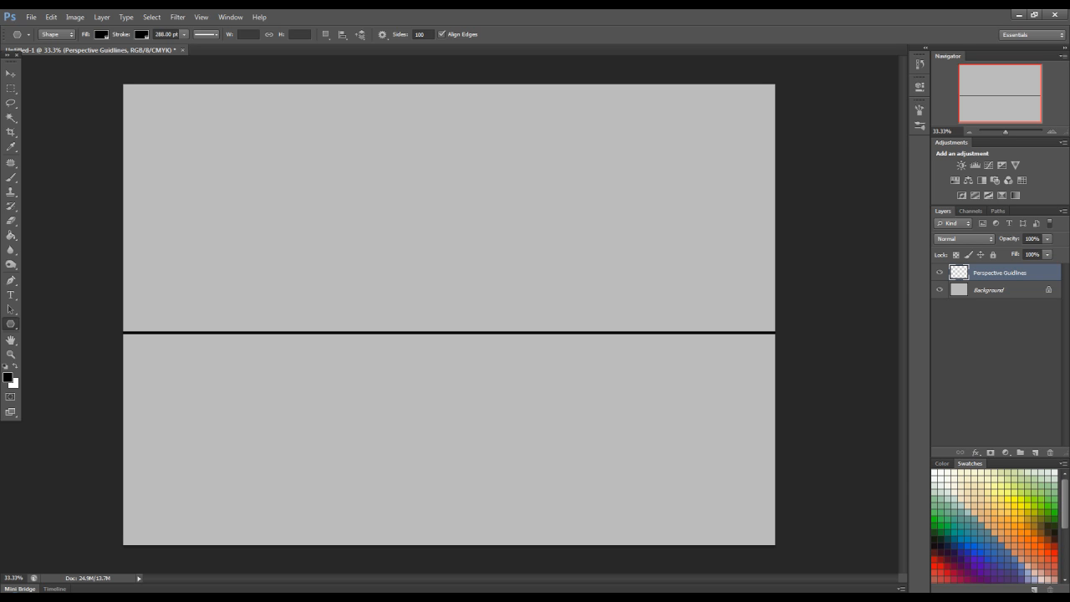
mouse_move(12, 324)
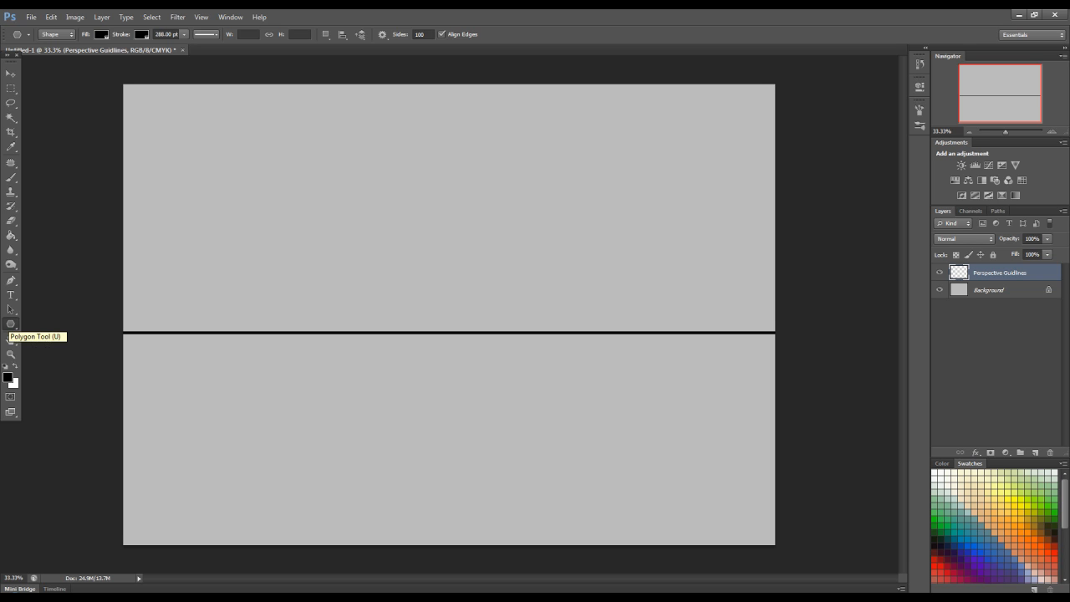
mouse_move(10, 341)
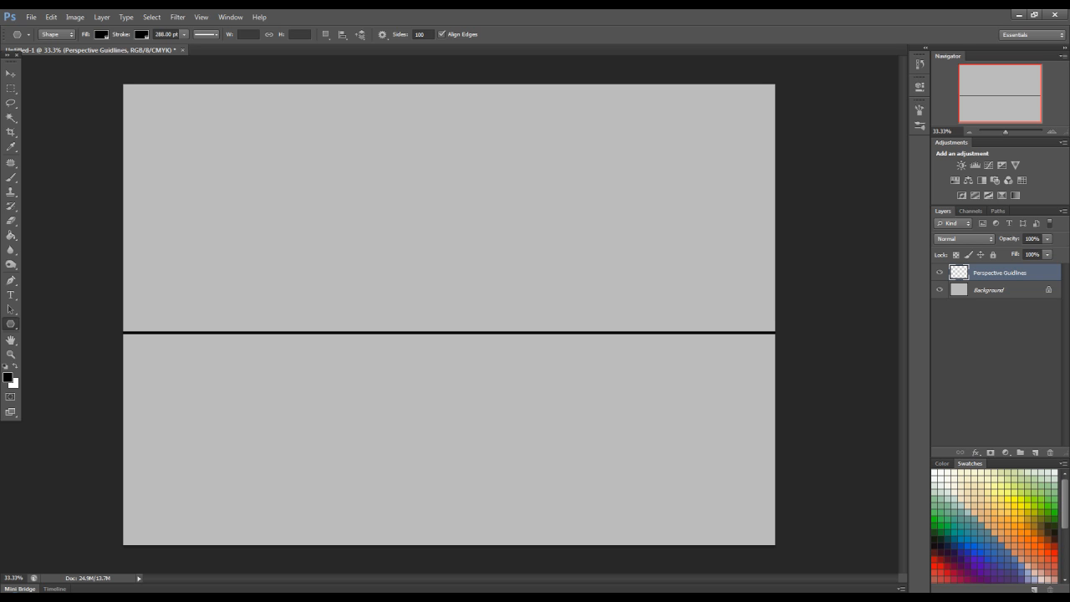
mouse_move(419, 33)
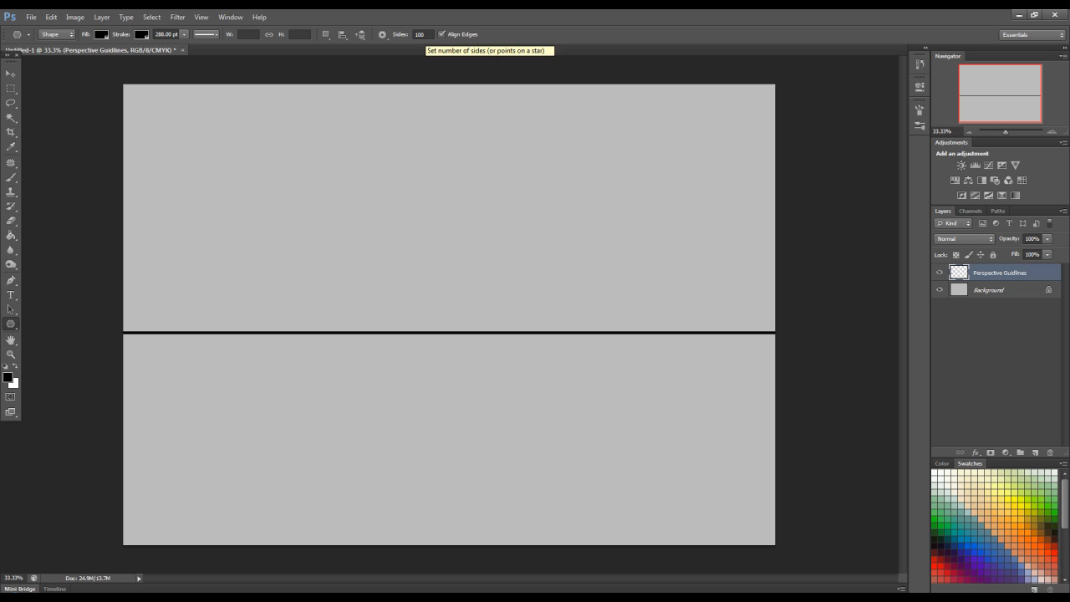
left_click(423, 34)
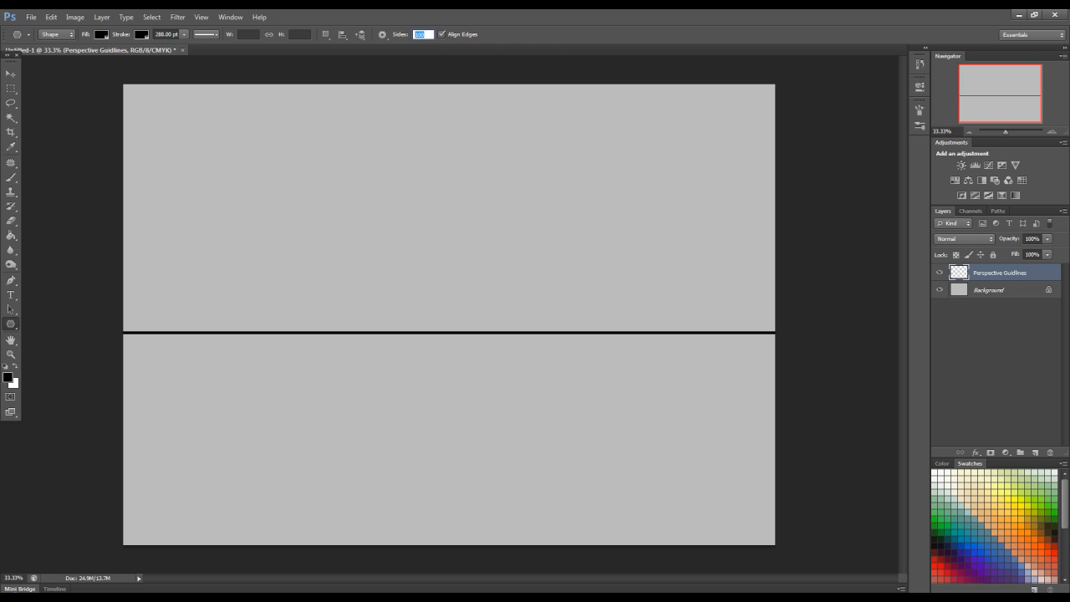
mouse_move(422, 33)
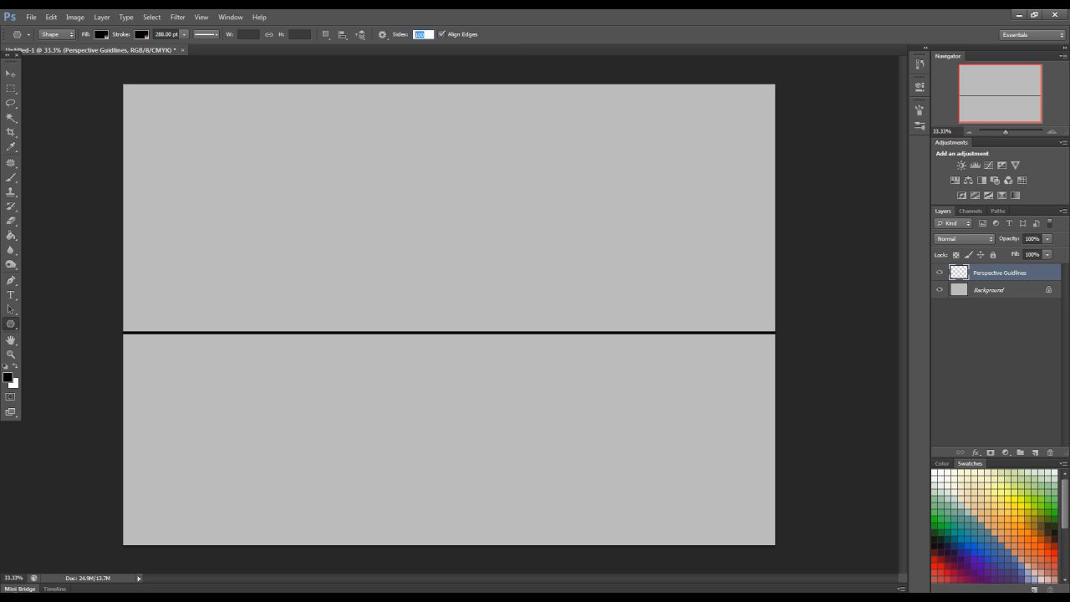
left_click(381, 33)
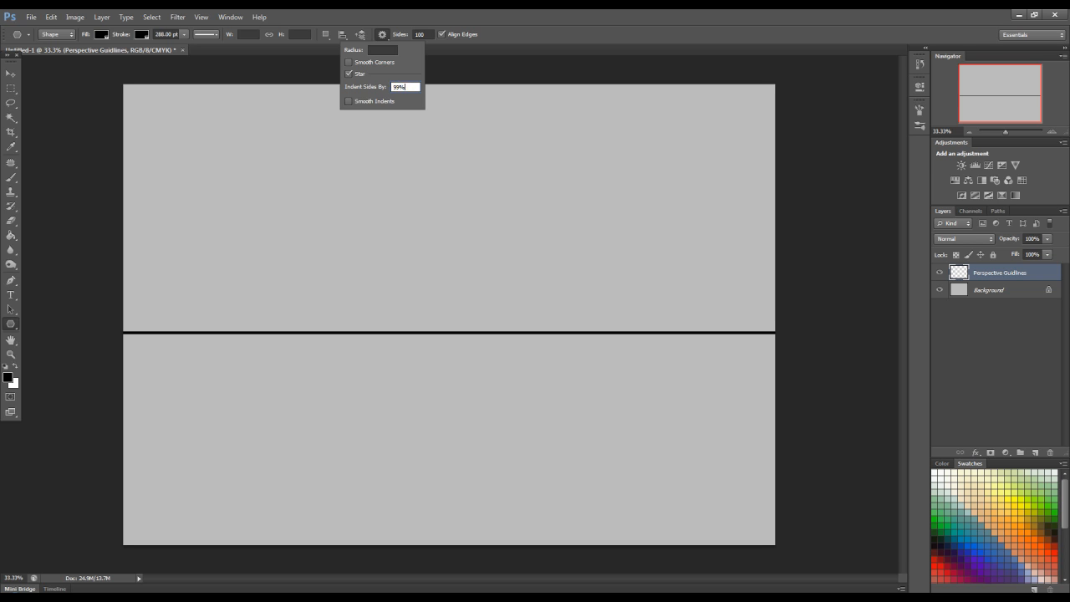
triple_click(404, 87)
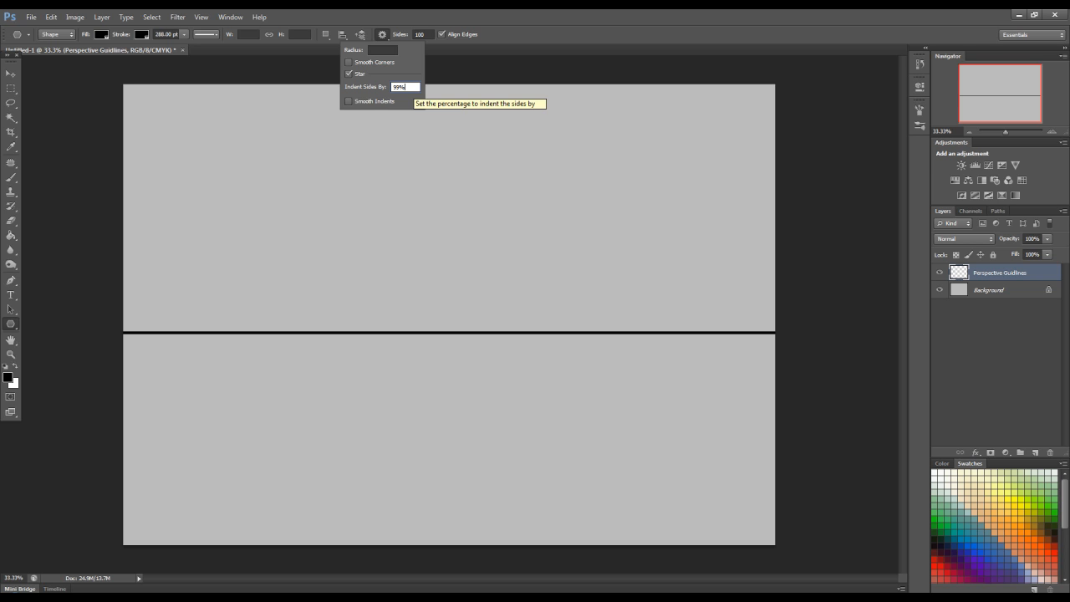
mouse_move(405, 87)
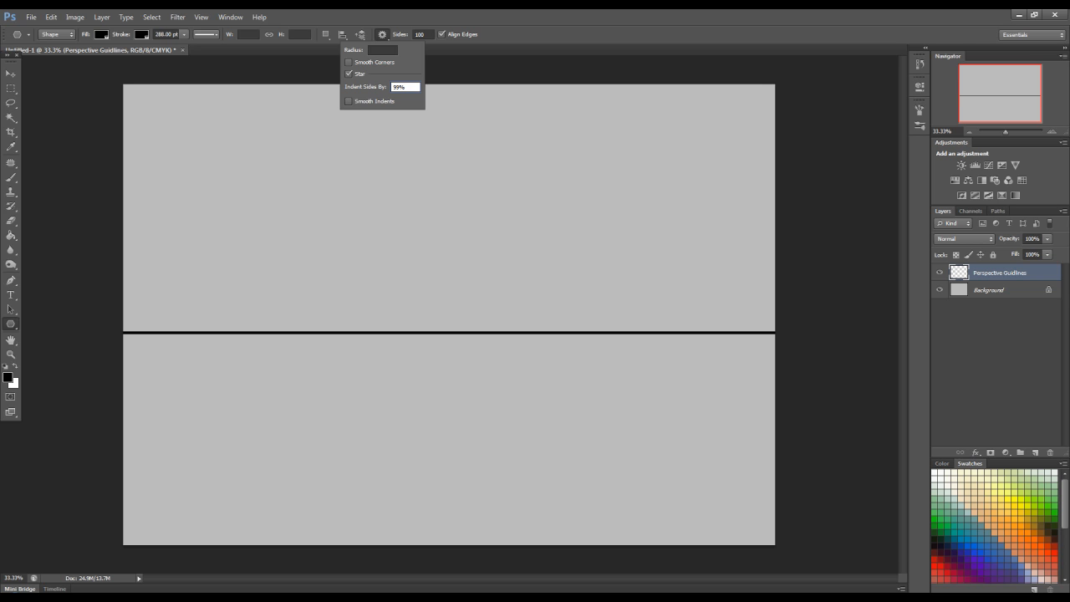
left_click(381, 33)
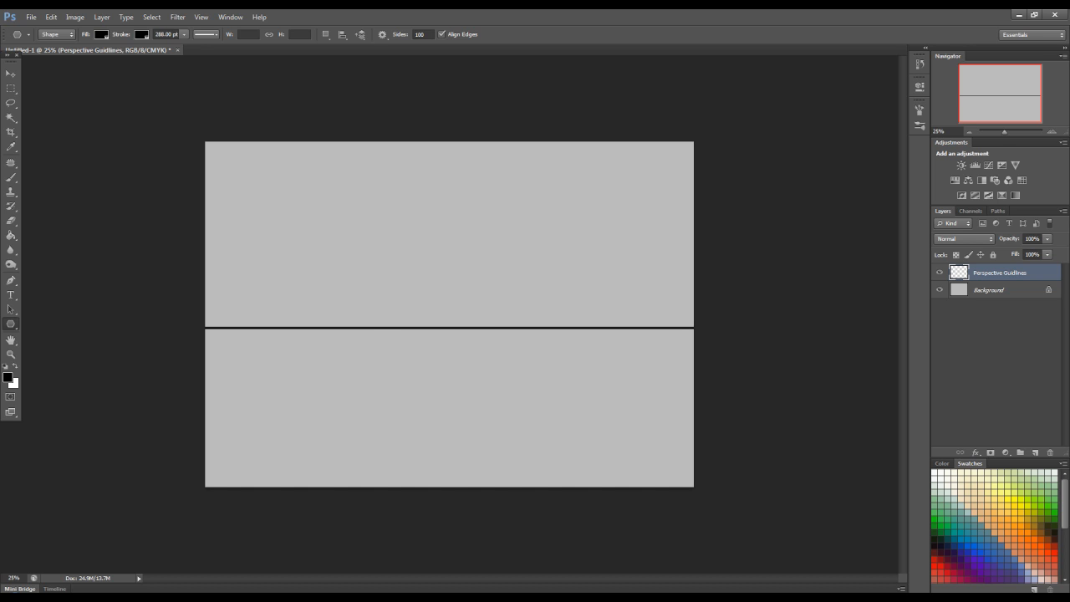
- Drag out a large radiating star right of the canvas as the Polygon 1 shape layer
left_click_drag(448, 324, 682, 204)
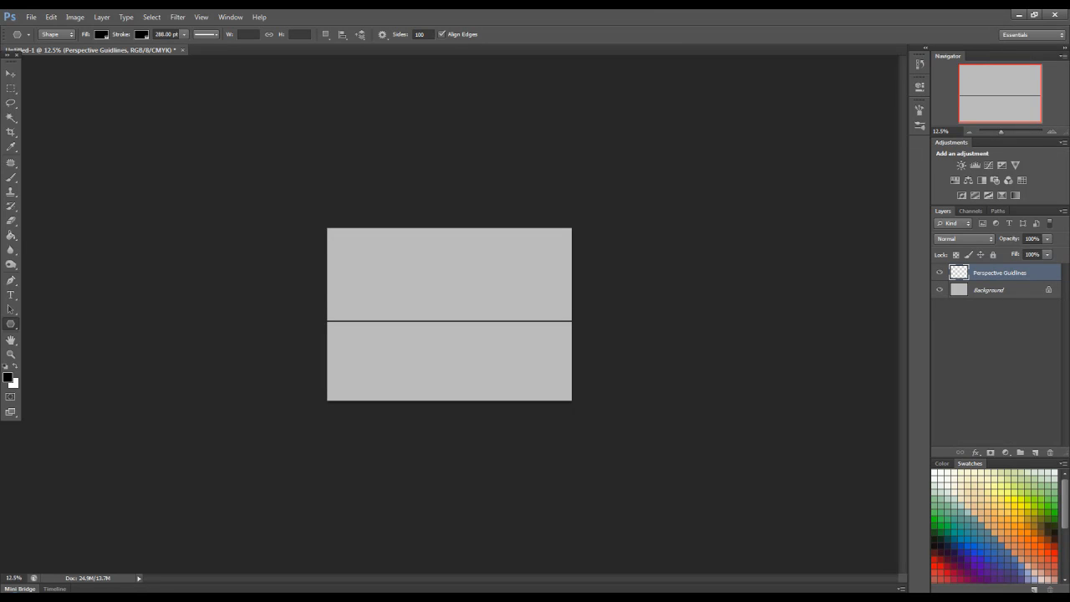
left_click_drag(708, 321, 727, 338)
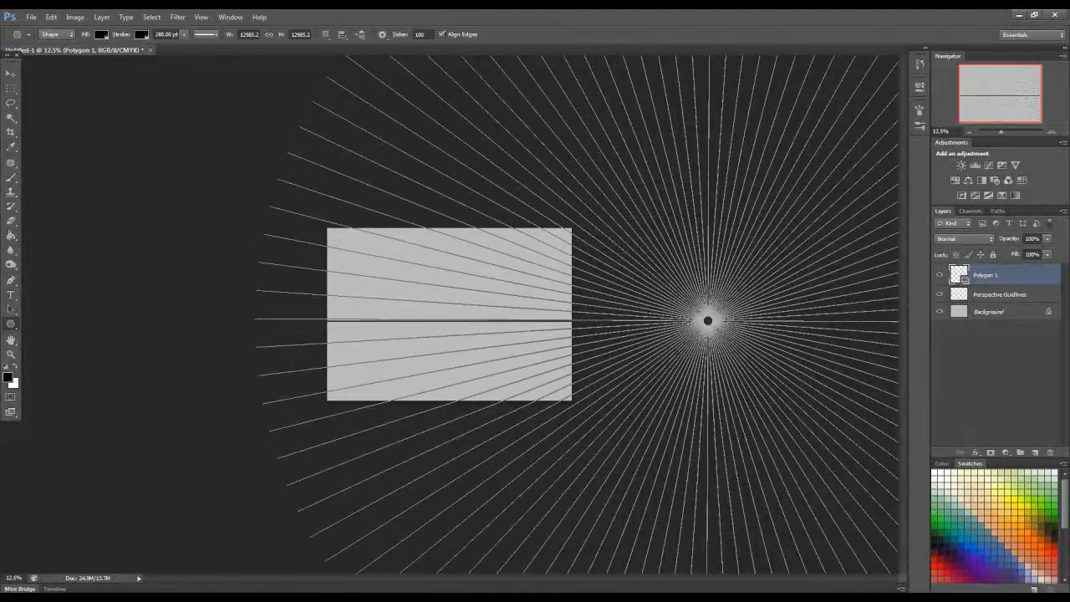
left_click(939, 294)
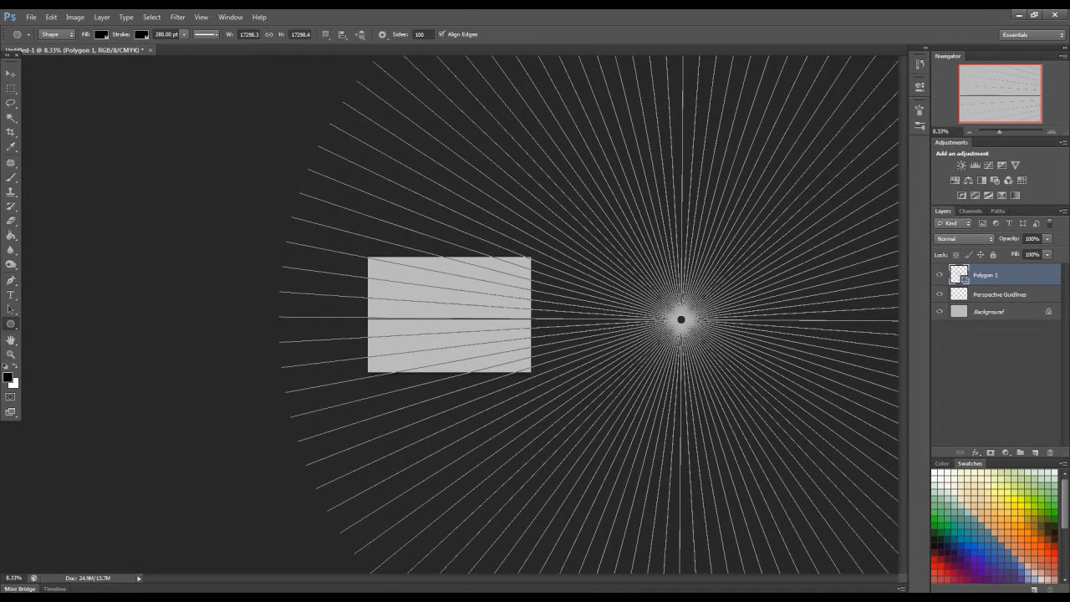
- Duplicate the star layer and transform the copy to sit left of the canvas
left_click(940, 294)
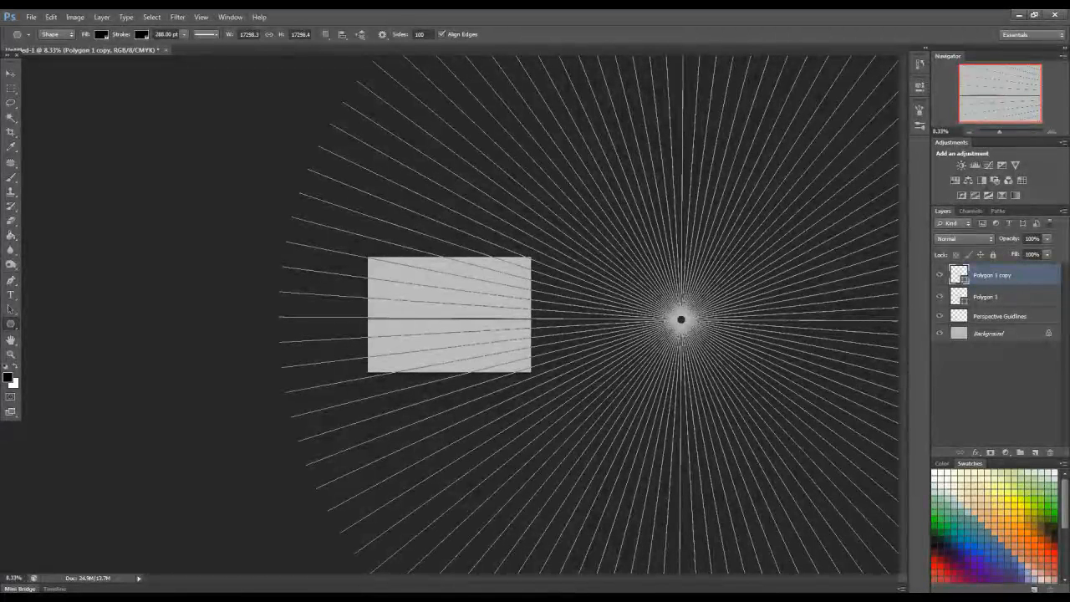
left_click(986, 297)
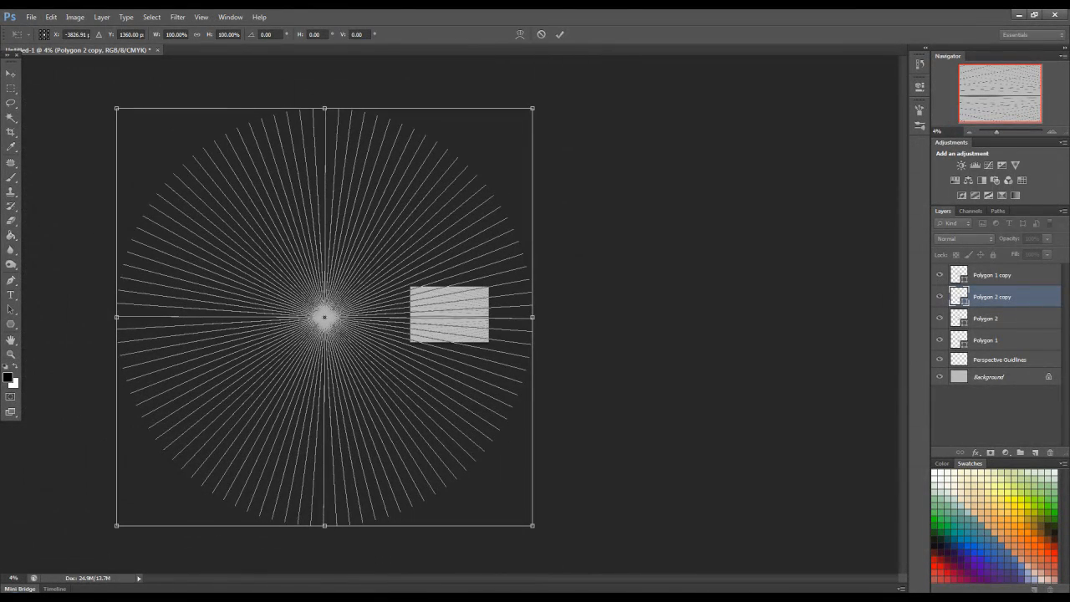
left_click_drag(531, 109, 536, 114)
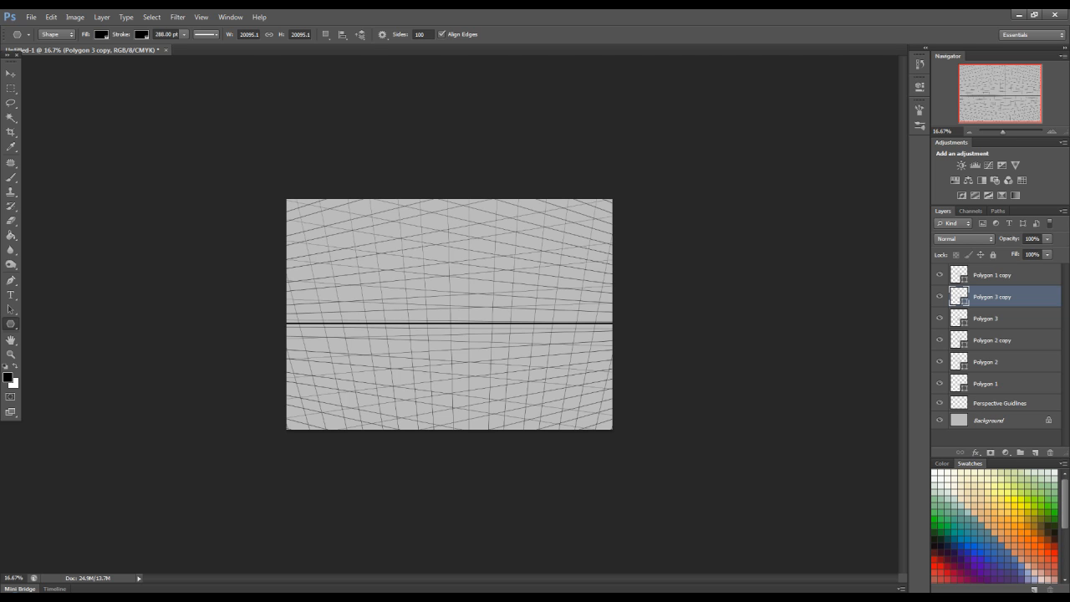
- Select all the star layers together after filling the canvas with copies
left_click(992, 275)
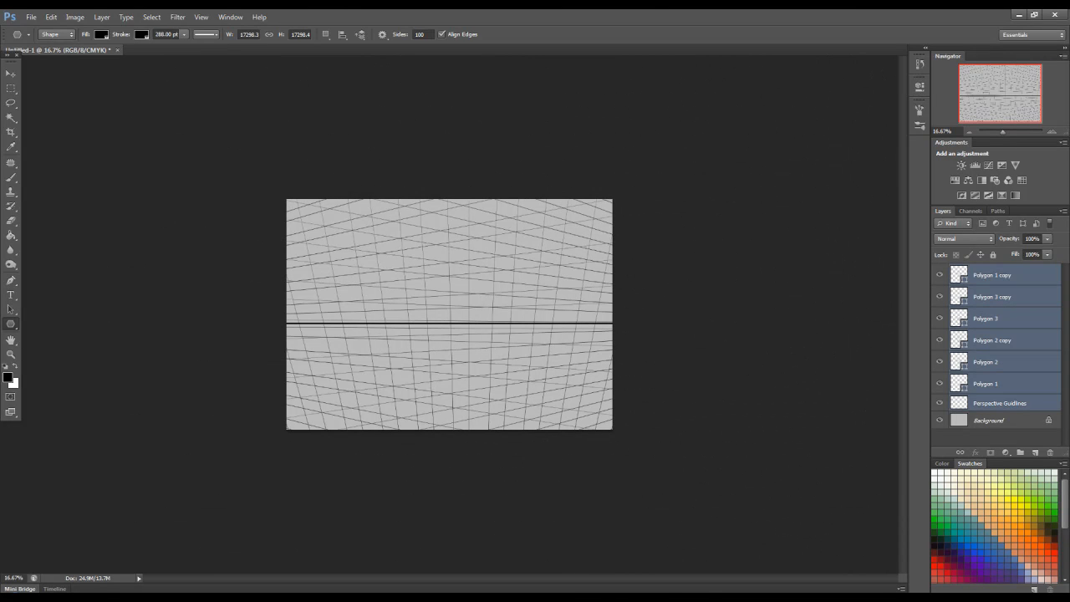
right_click(991, 275)
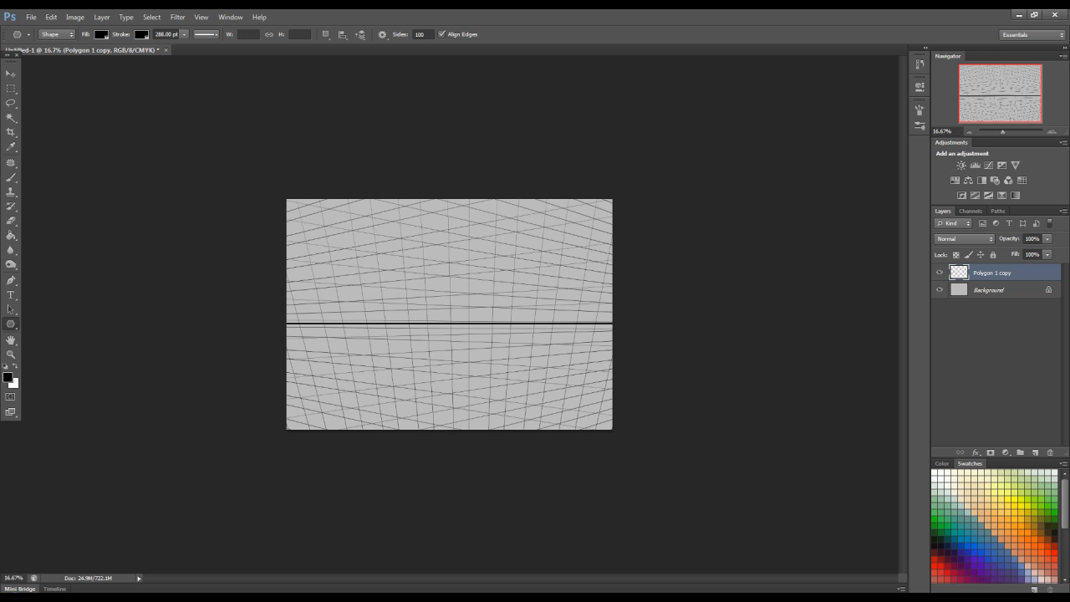
- Rename the merged grid layer to Perspective Guideline
double_click(993, 271)
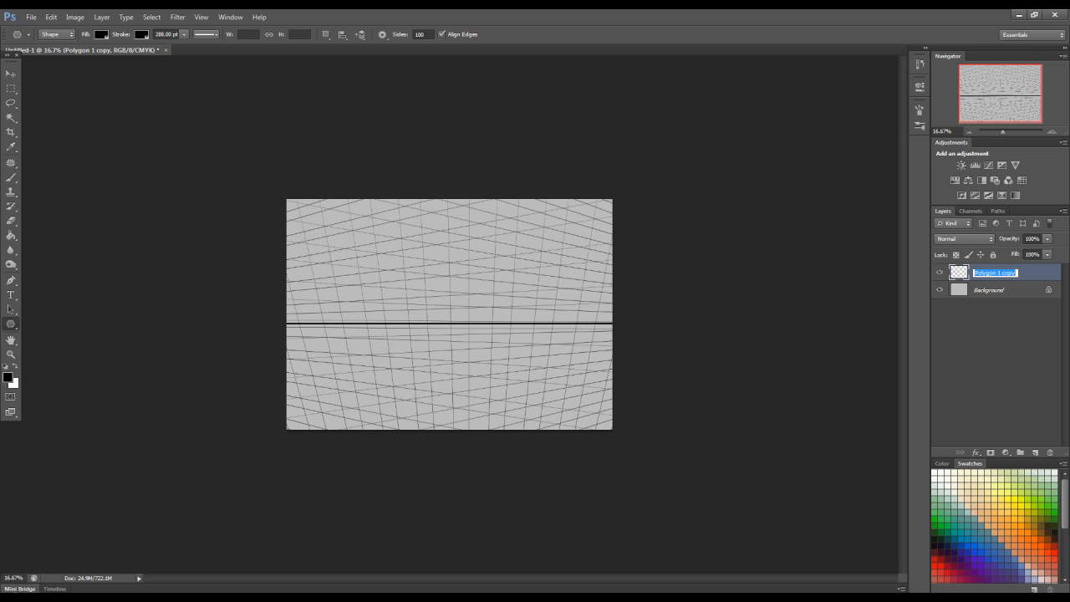
type("p")
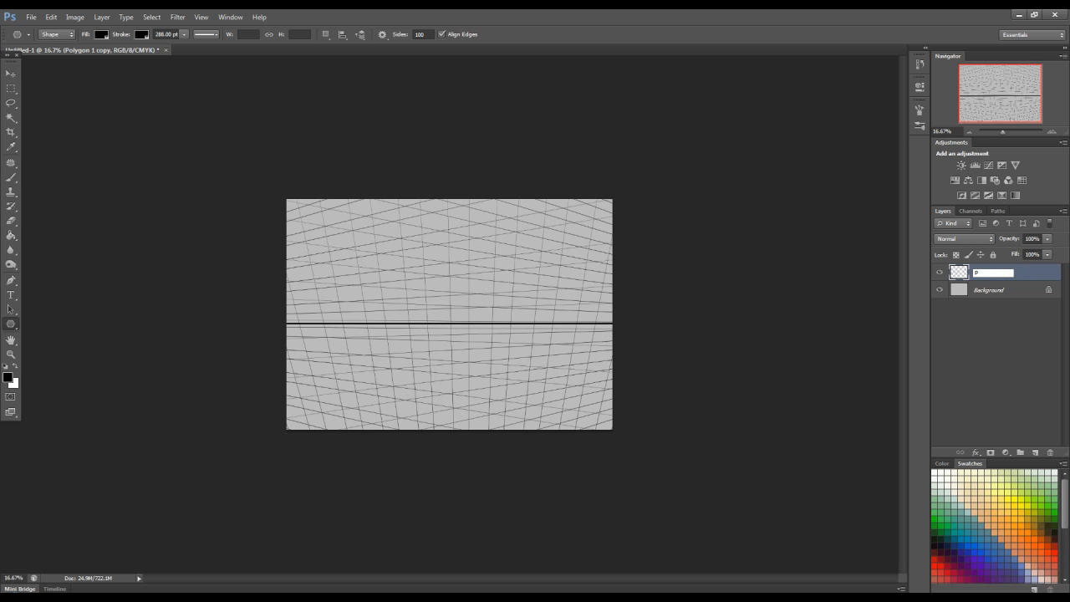
type("Perspective Guidline")
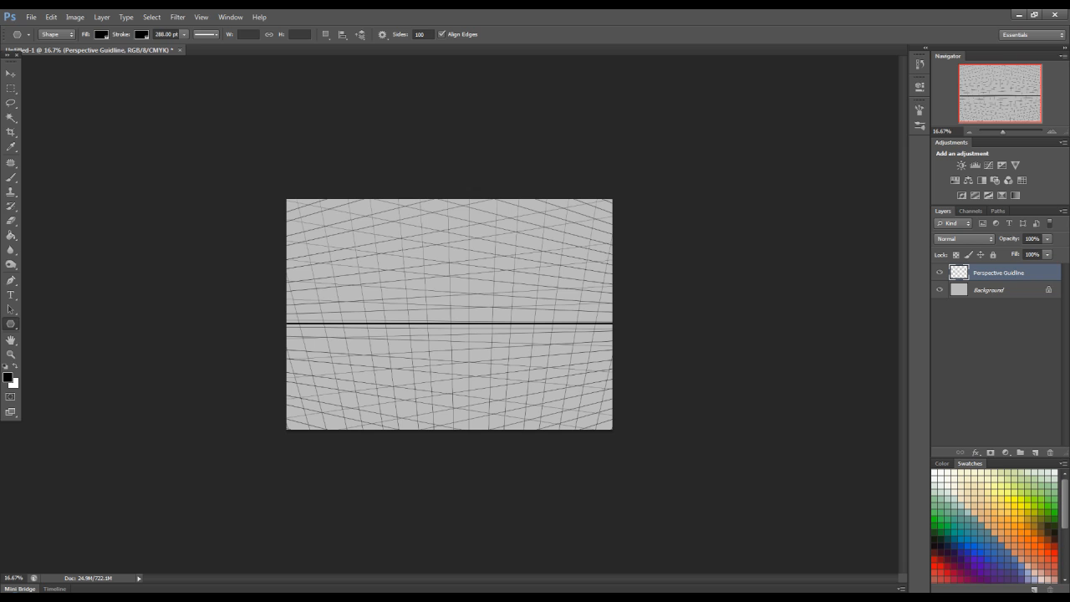
- Add a new empty layer and rename it Sketch
left_click(1019, 452)
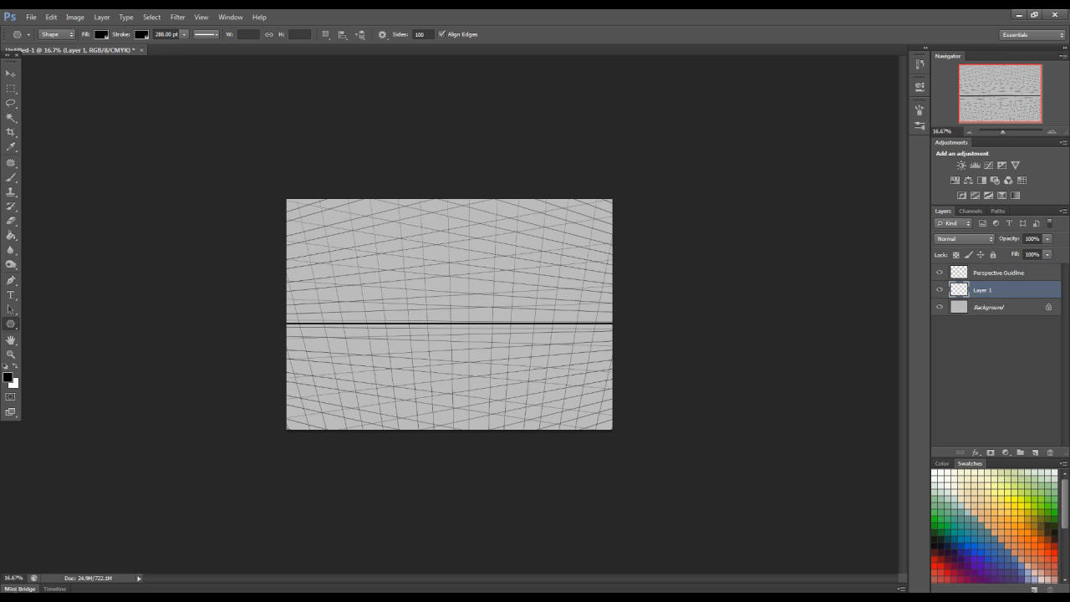
double_click(983, 290)
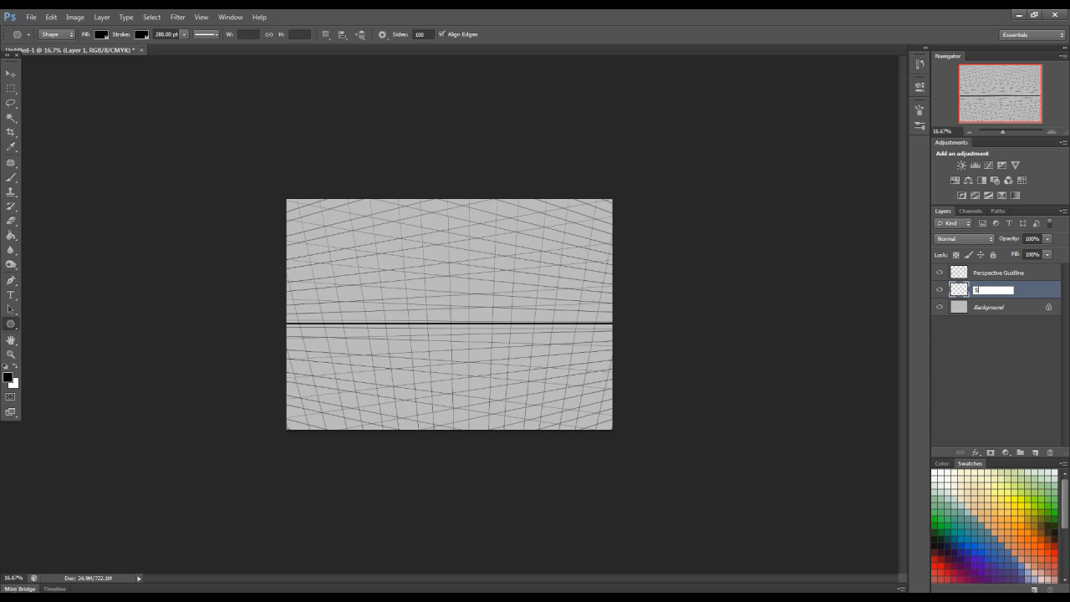
type("Sketch")
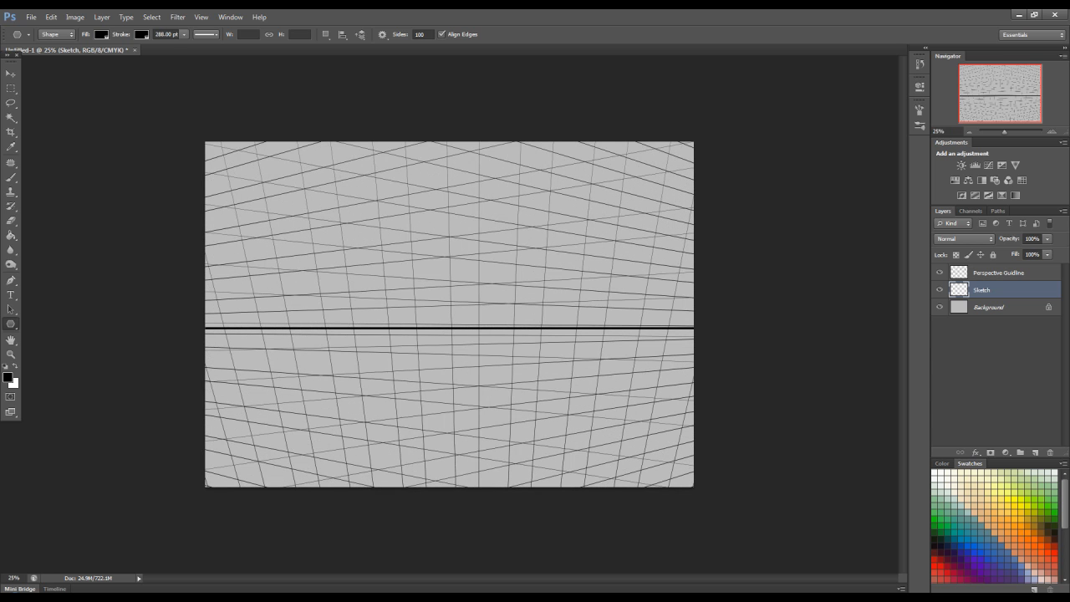
- Lower the Perspective Guideline layer's opacity so the grid is faint
left_click(998, 271)
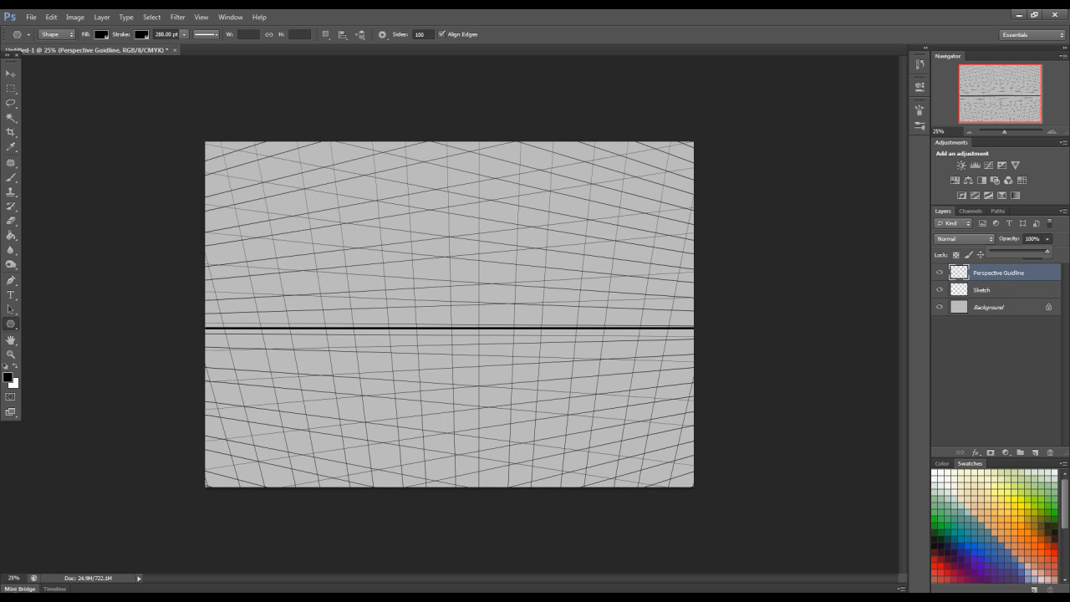
left_click_drag(1045, 251, 1007, 251)
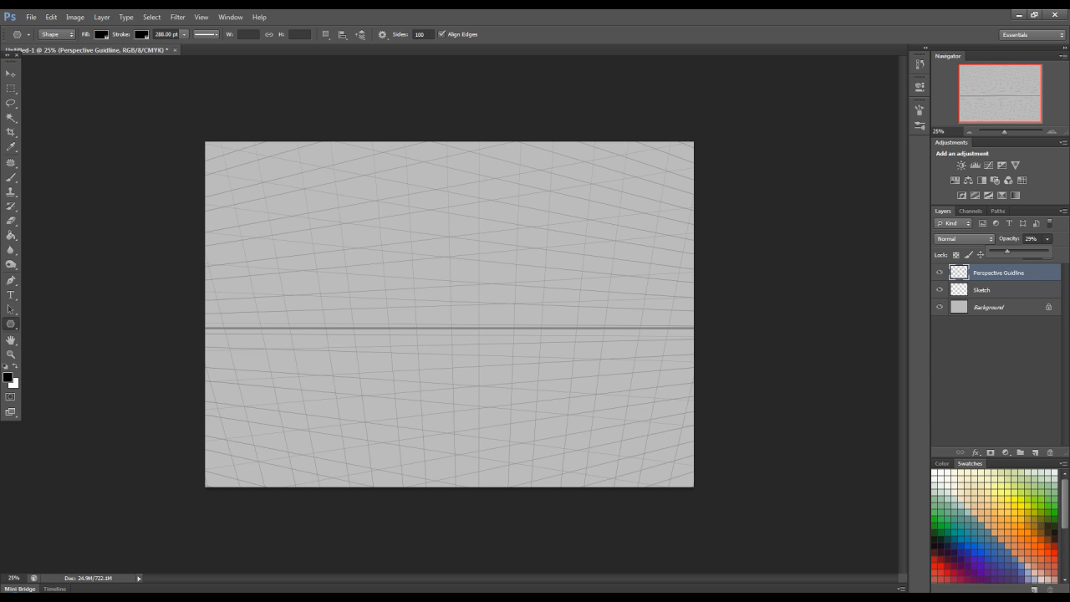
- Choose a dark navy blue as the foreground painting colour
left_click(7, 378)
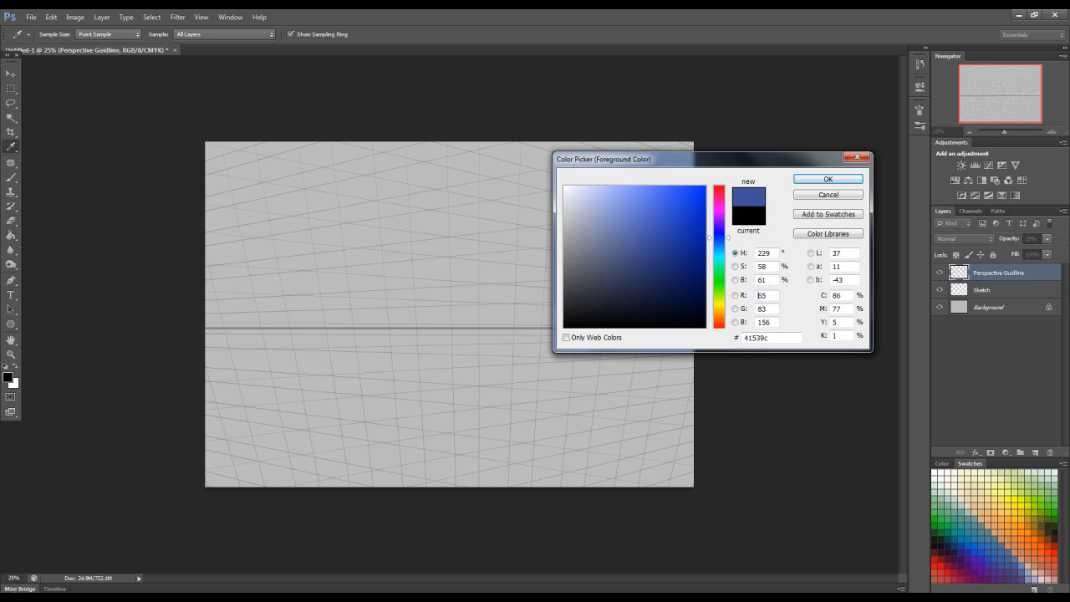
left_click(661, 261)
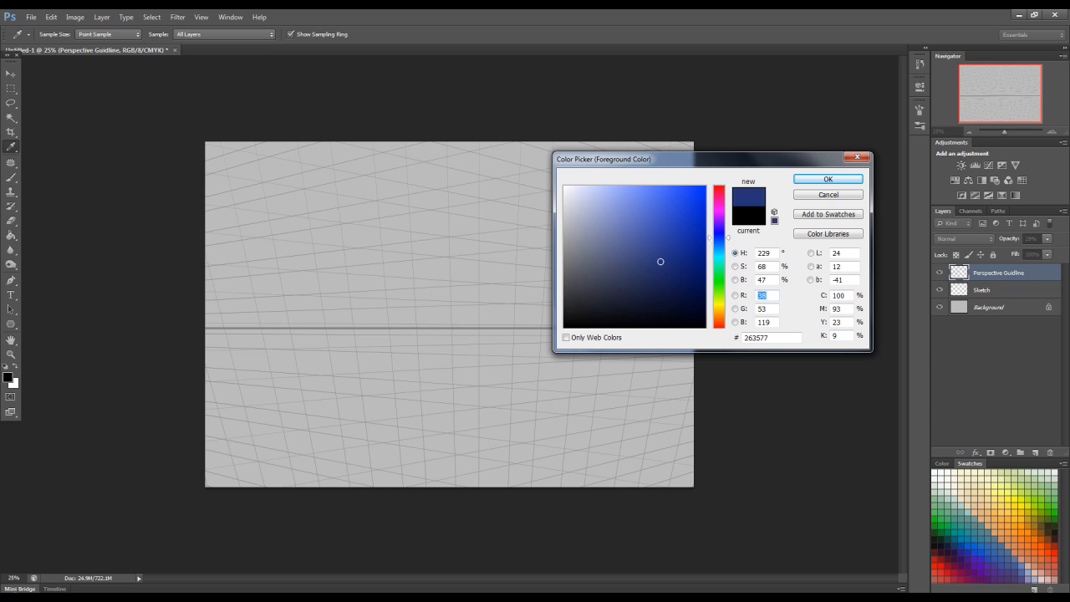
left_click(825, 179)
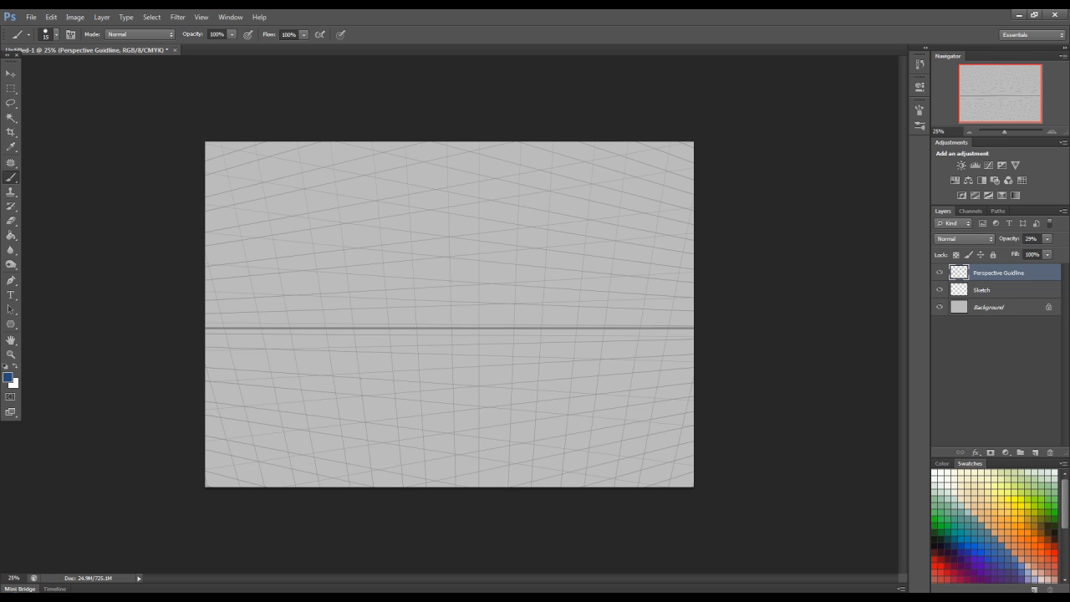
- On the Sketch layer, brush the four edges of the box's front face along the grid
left_click_drag(348, 271, 361, 378)
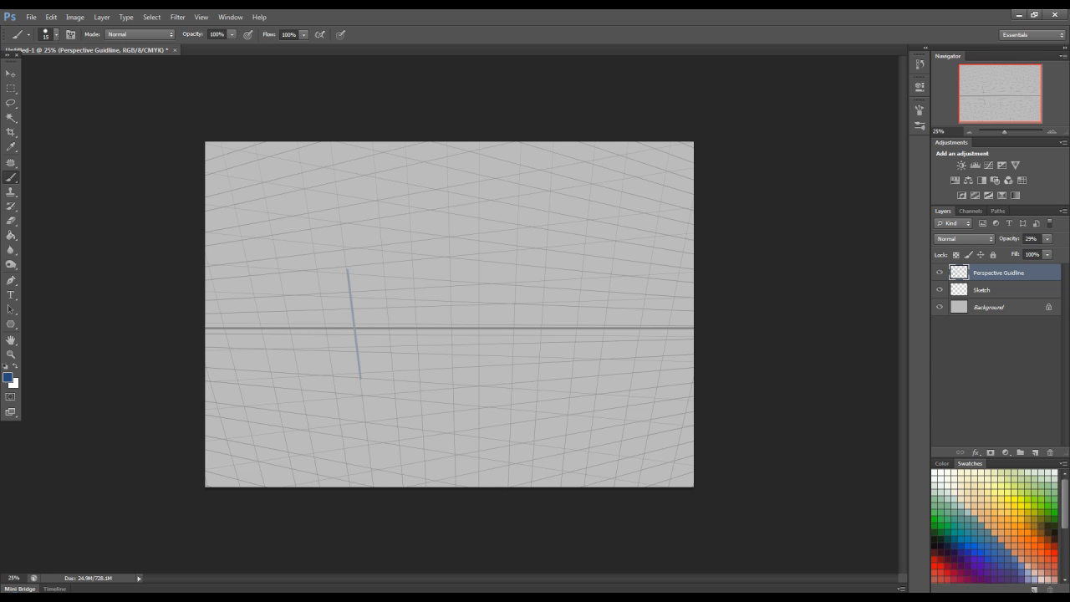
left_click(981, 290)
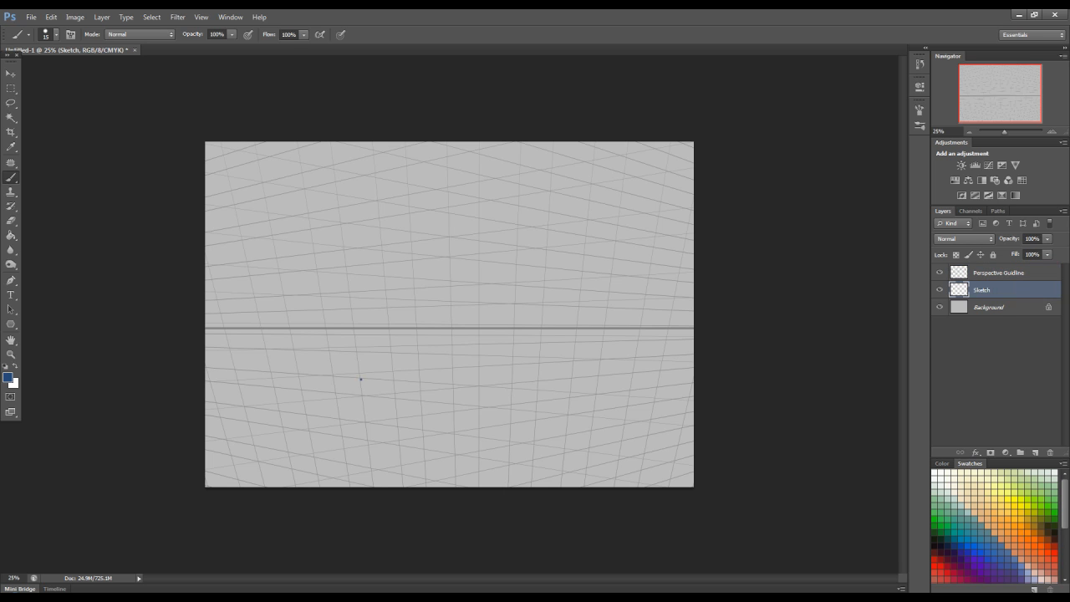
left_click_drag(346, 267, 361, 381)
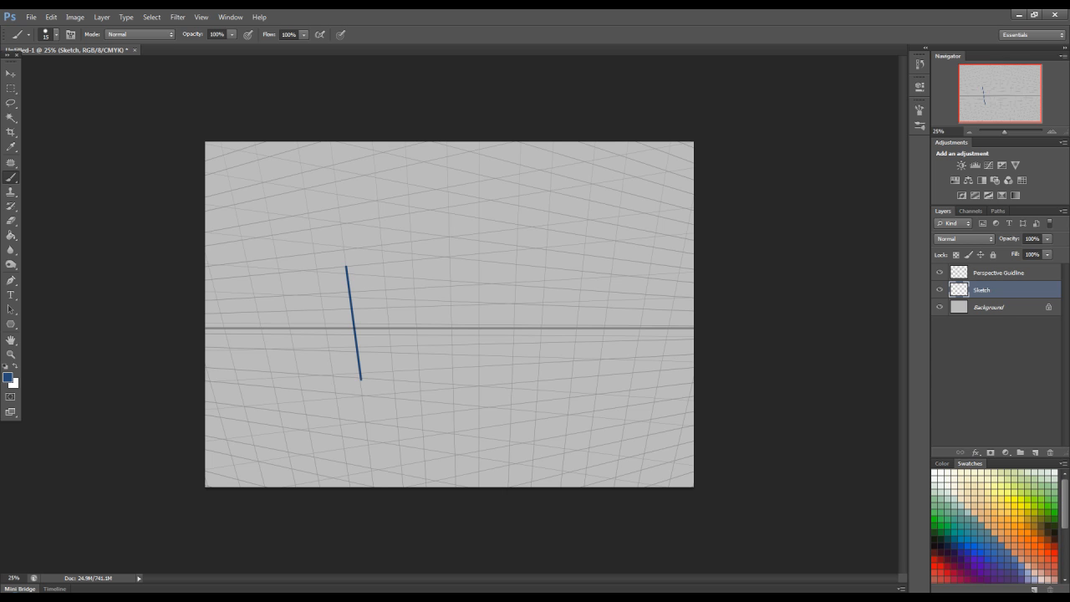
left_click_drag(348, 264, 449, 257)
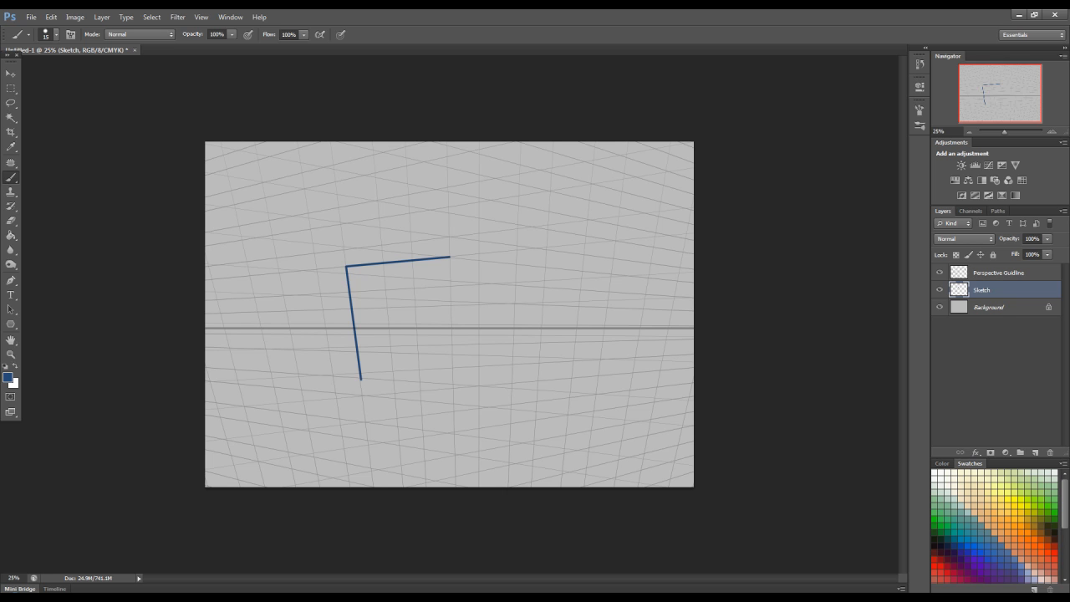
left_click_drag(450, 254, 451, 388)
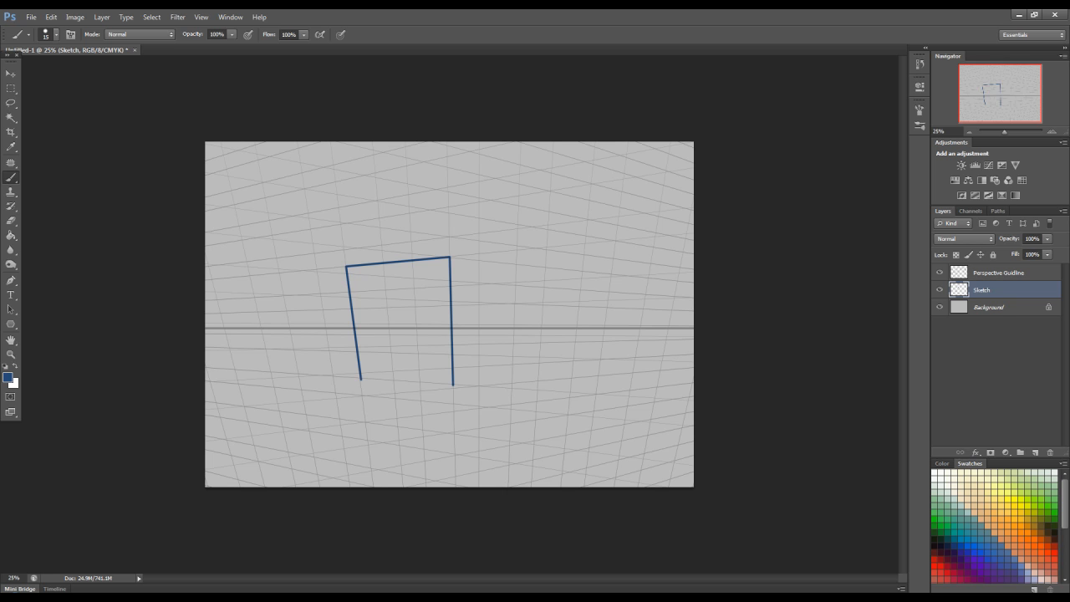
left_click_drag(361, 382, 451, 384)
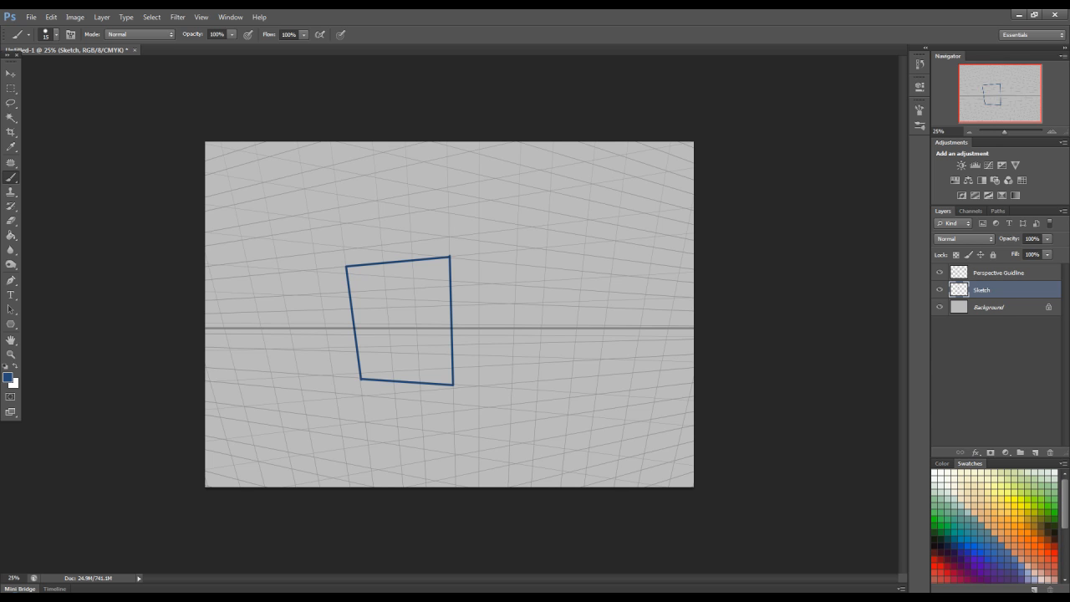
- Brush the top, outer and bottom edges of the box's right face
left_click_drag(450, 257, 545, 267)
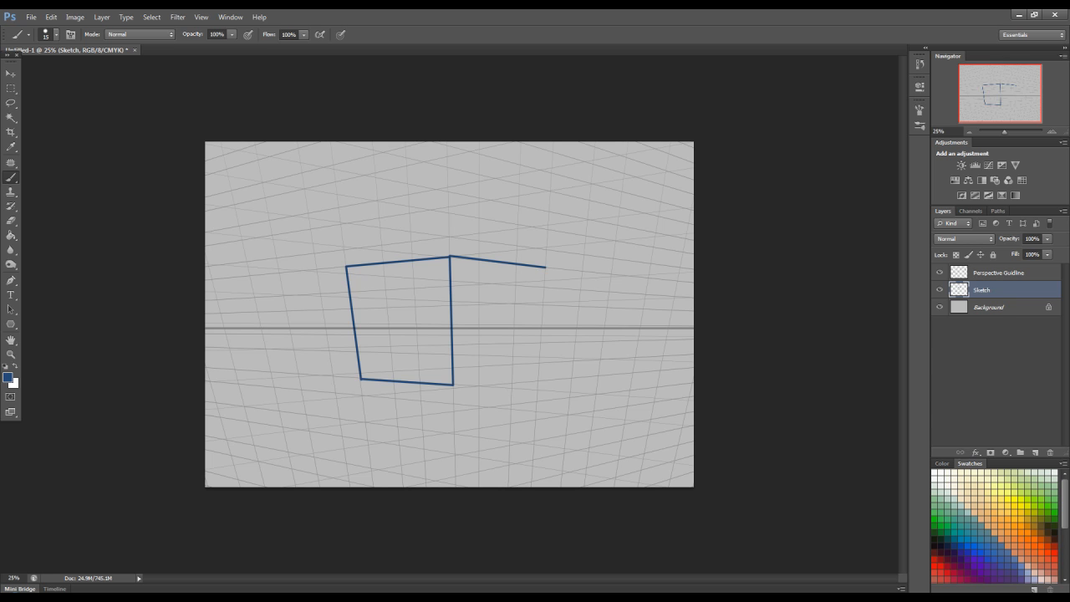
left_click_drag(542, 269, 539, 381)
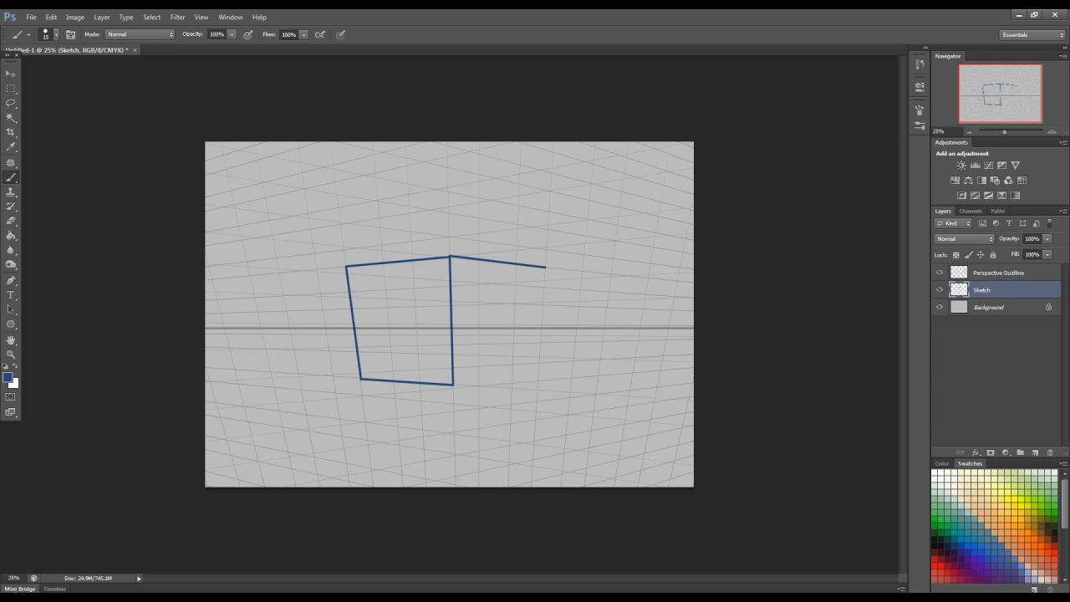
left_click_drag(452, 381, 539, 378)
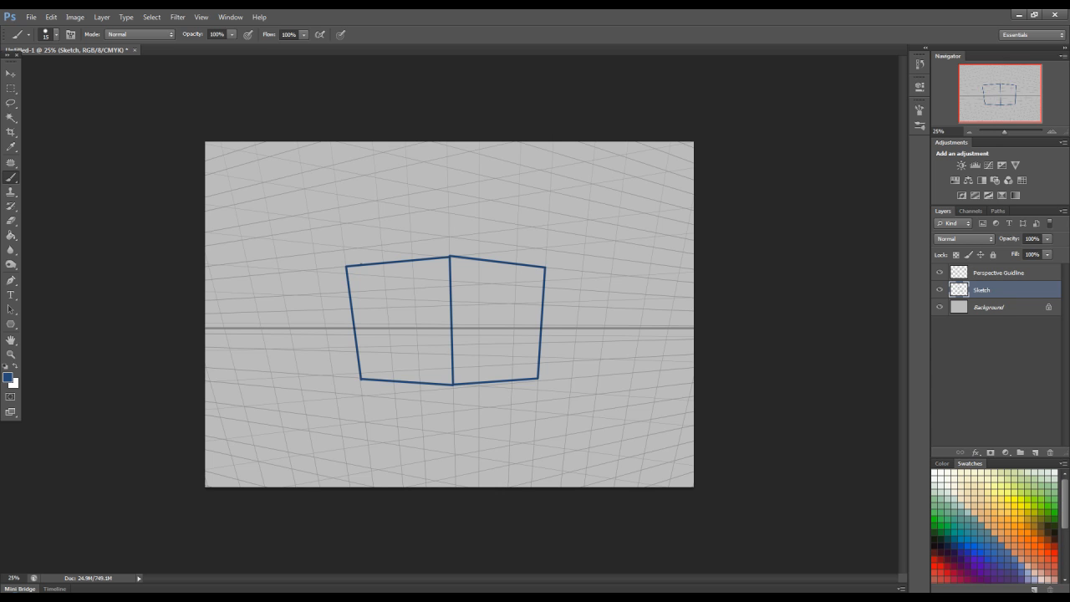
- Outline a smaller raised tier on top of the box
left_click_drag(357, 219, 361, 266)
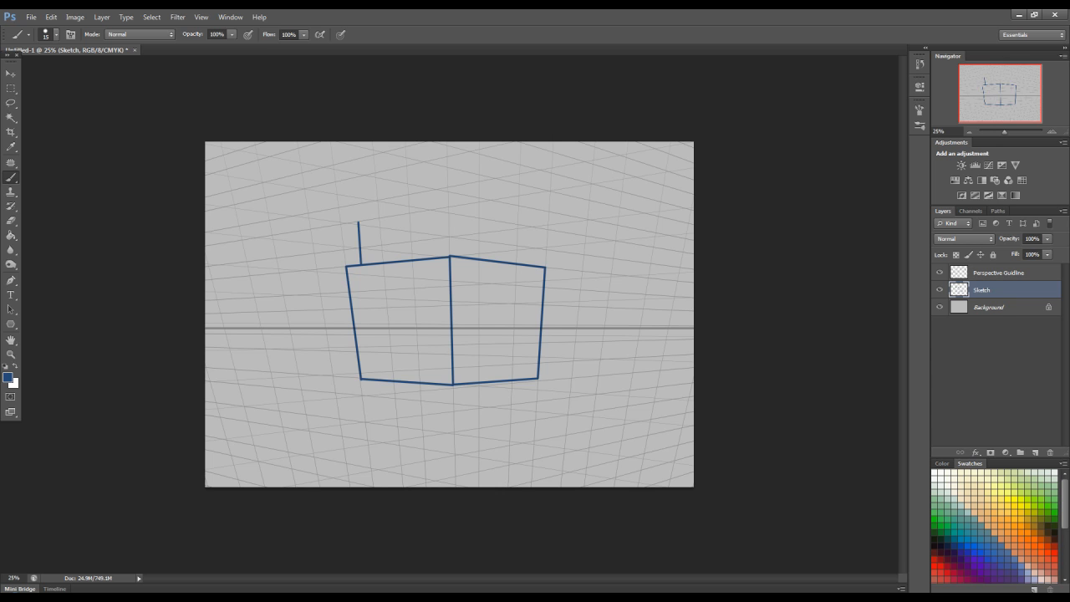
left_click_drag(359, 220, 448, 208)
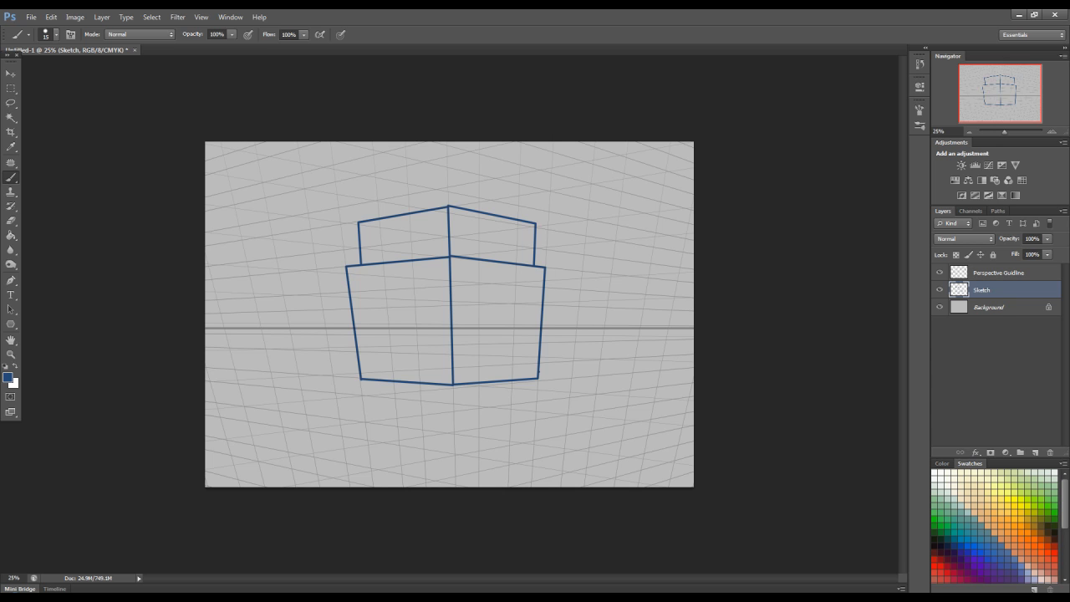
- Draw ground lines extending right from the box base and back beneath it
left_click_drag(539, 373, 649, 378)
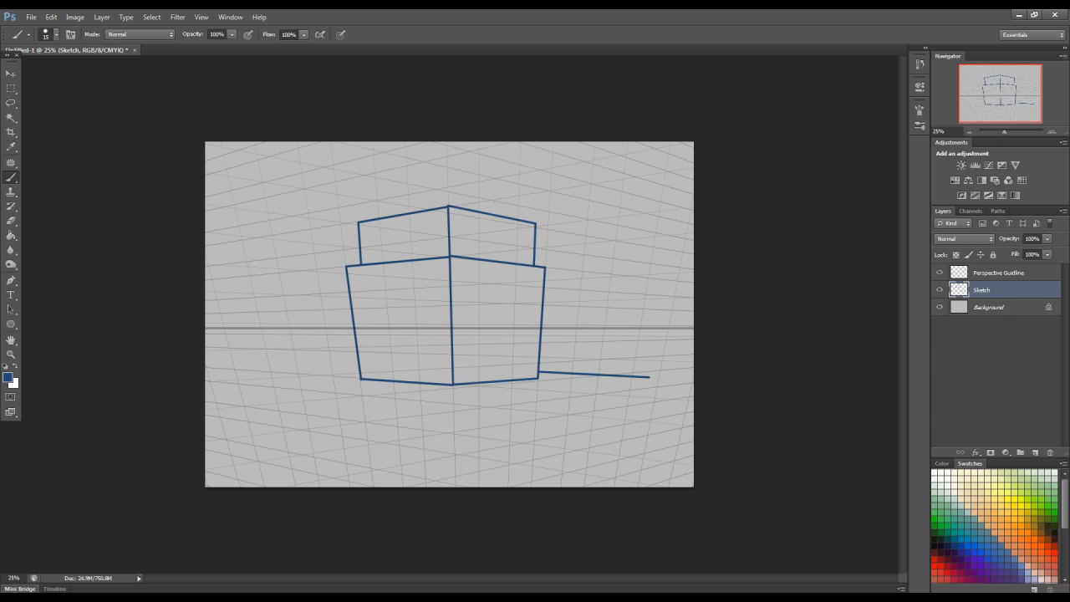
left_click_drag(648, 378, 451, 407)
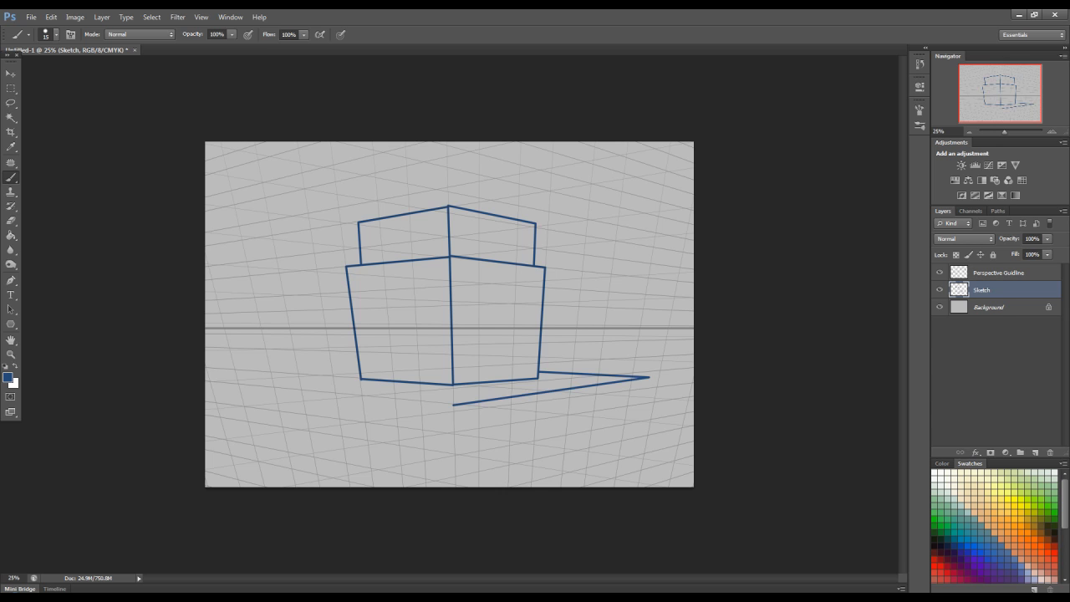